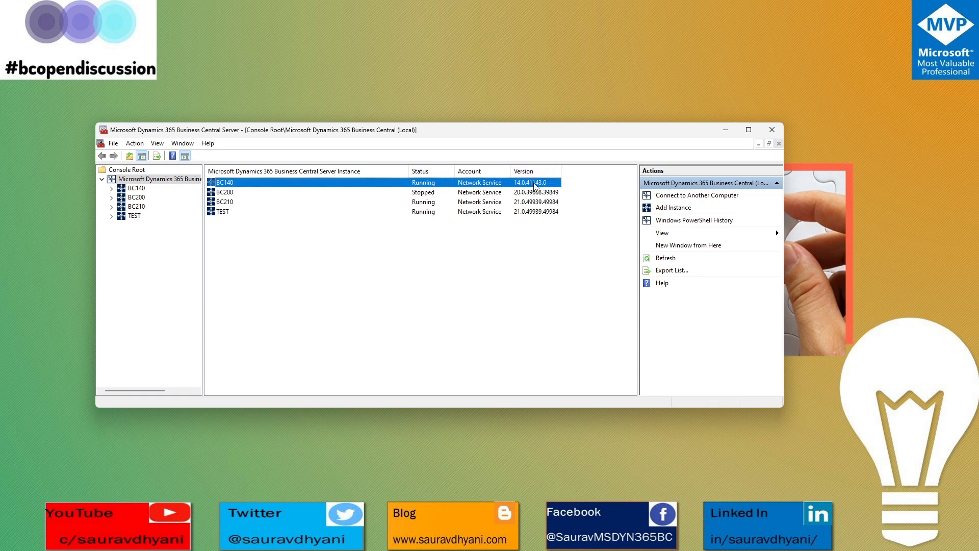
Select the BC140 server instance to view its configuration.
{"action": "left_click", "coordinate": [223, 182]}
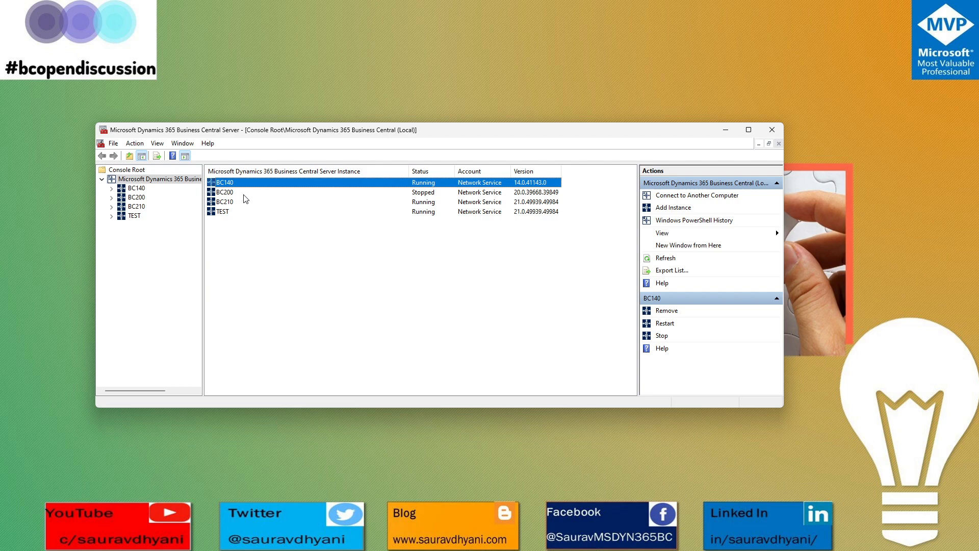
{"action": "mouse_move", "coordinate": [627, 207]}
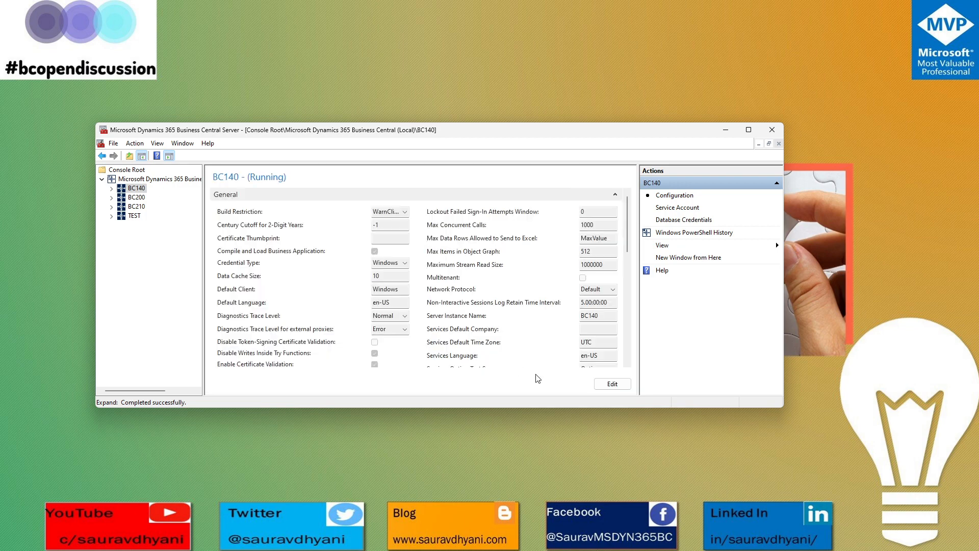
{"action": "mouse_move", "coordinate": [419, 256]}
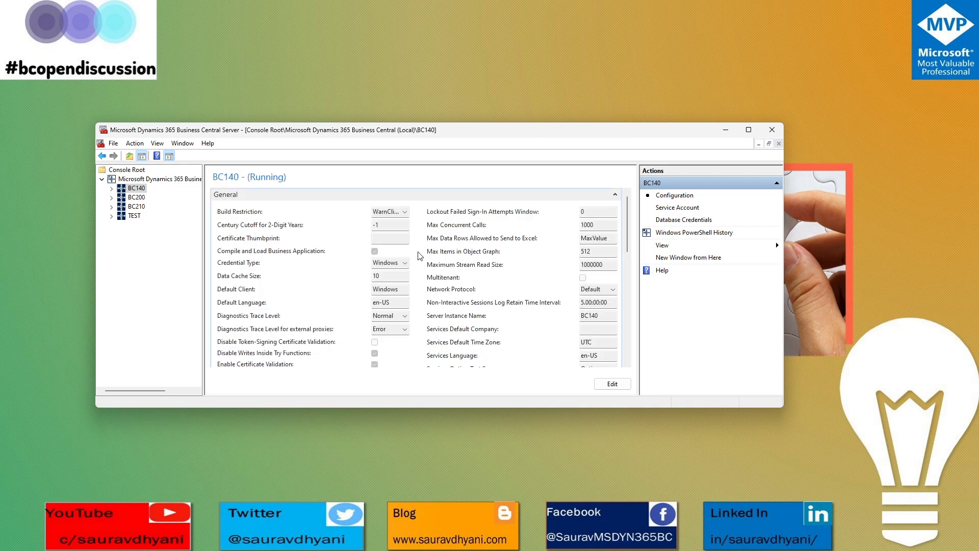
Collapse General, expand Database, and select BC140's Database Instance setting.
{"action": "left_click", "coordinate": [615, 195]}
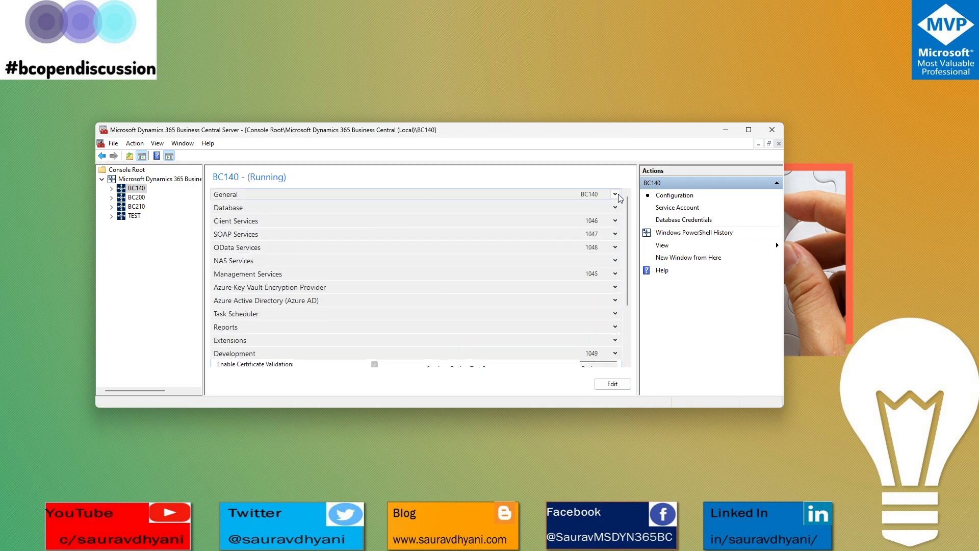
{"action": "left_click", "coordinate": [615, 207]}
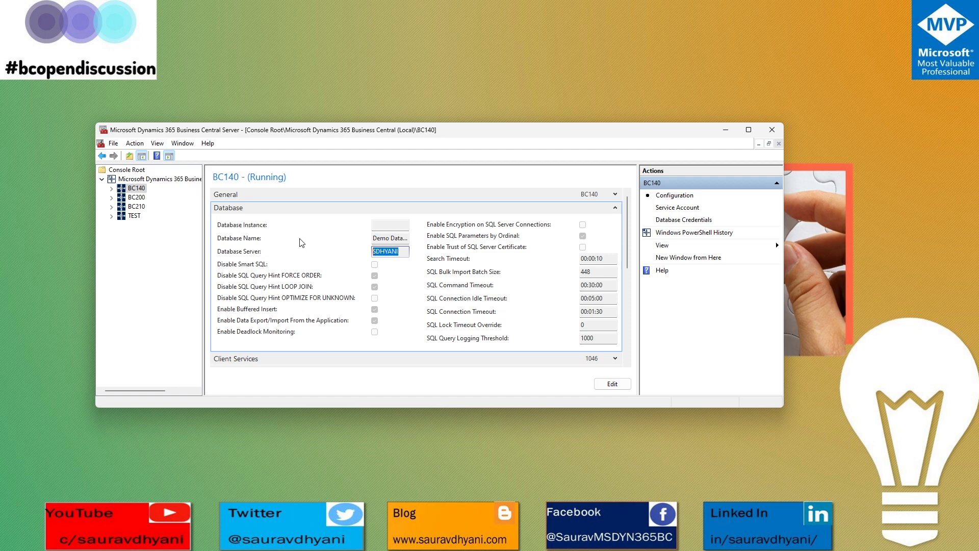
{"action": "left_click", "coordinate": [389, 225]}
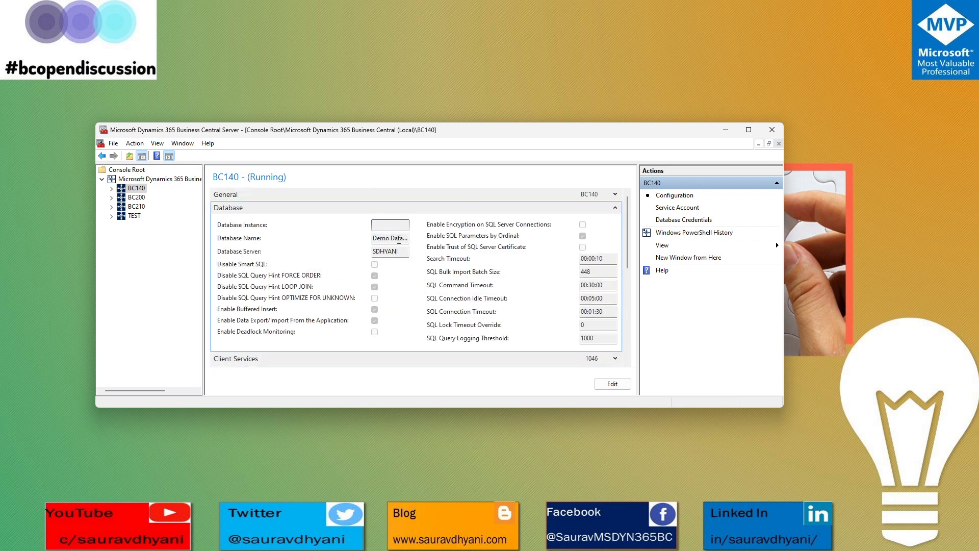
Highlight the multitenant sentence in the Database Instance help, then start a blank PowerPoint presentation.
{"action": "scroll", "scroll_direction": "down", "scroll_amount": 3}
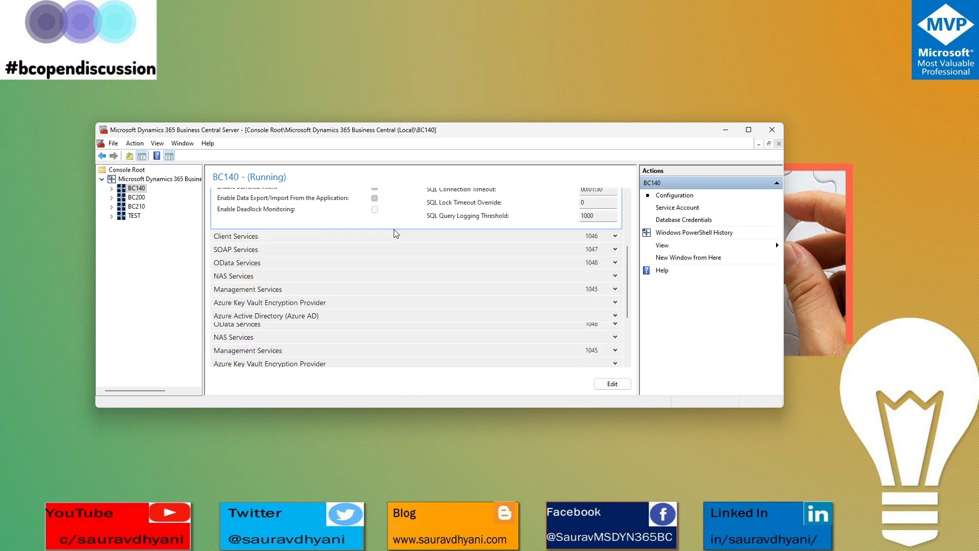
{"action": "scroll", "scroll_direction": "down", "scroll_amount": 3}
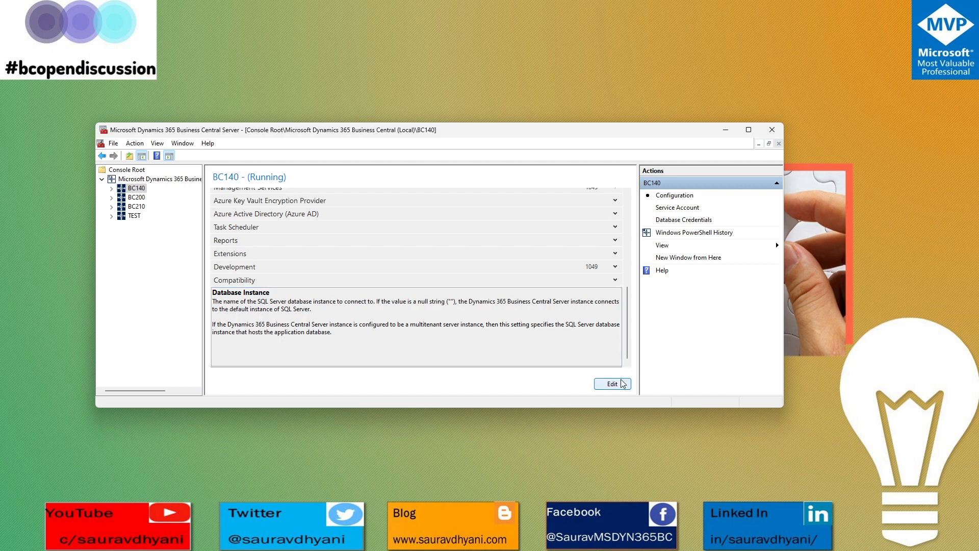
{"action": "left_click_drag", "start_coordinate": [412, 324], "coordinate": [331, 331]}
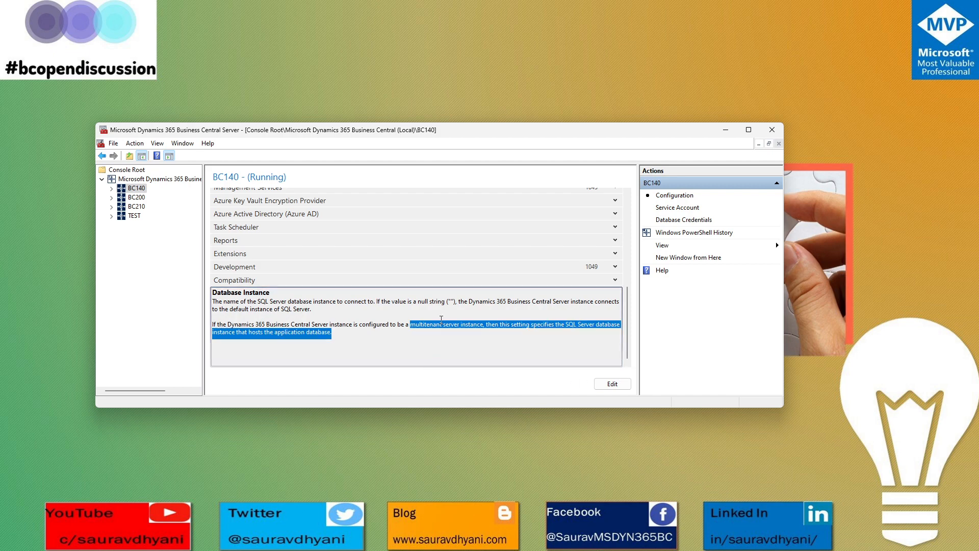
{"action": "left_click", "coordinate": [595, 295]}
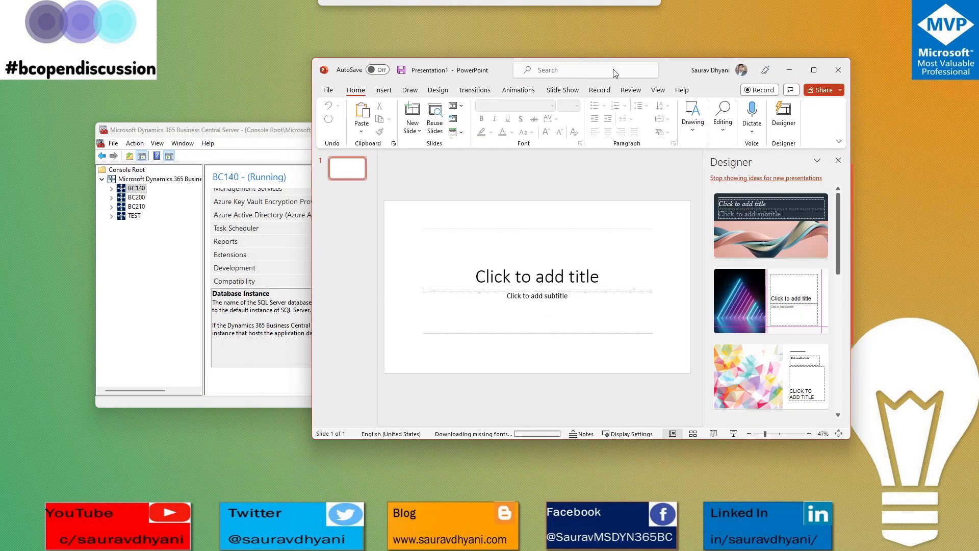
Clear the slide's placeholders and draw a Flowchart: Magnetic Disk cylinder shape.
{"action": "left_click", "coordinate": [536, 275]}
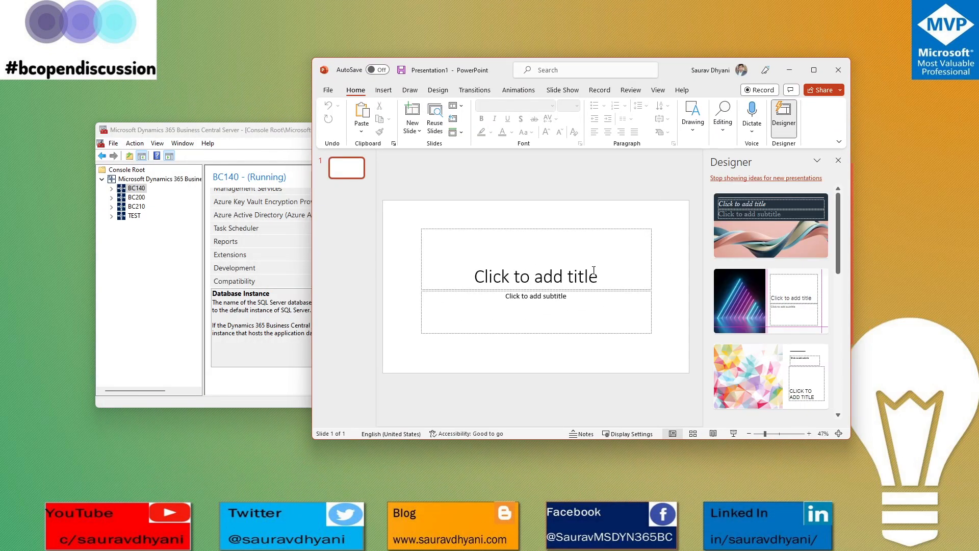
{"action": "left_click", "coordinate": [838, 160]}
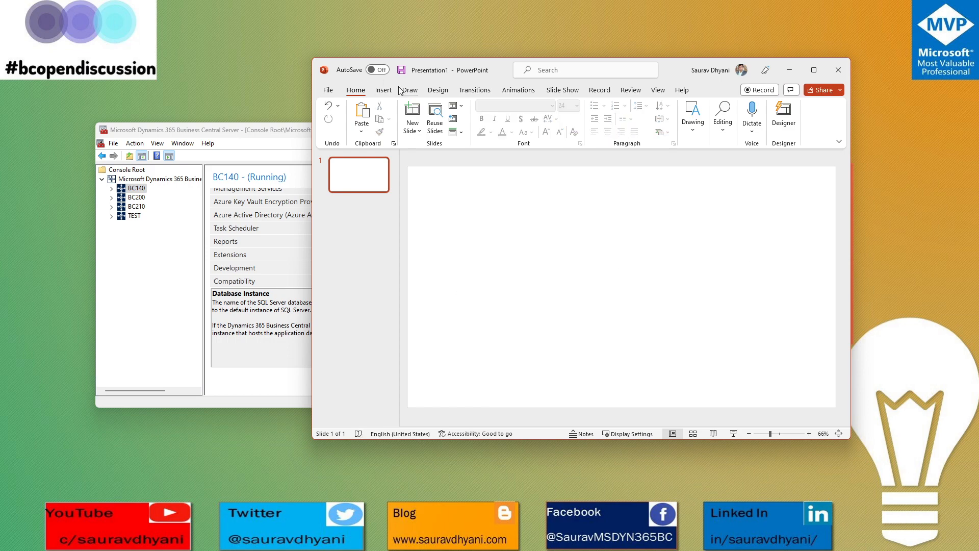
{"action": "left_click", "coordinate": [443, 116]}
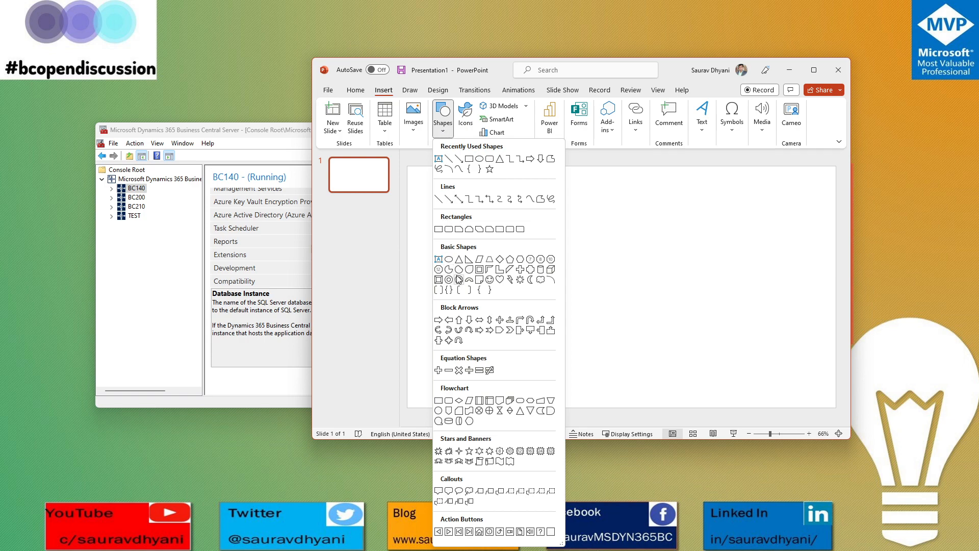
{"action": "mouse_move", "coordinate": [440, 414]}
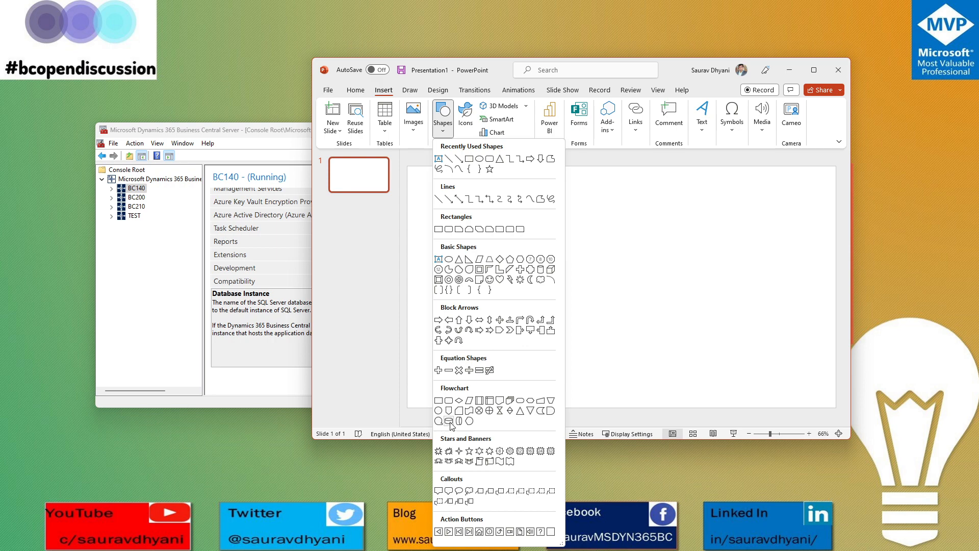
{"action": "left_click", "coordinate": [458, 420]}
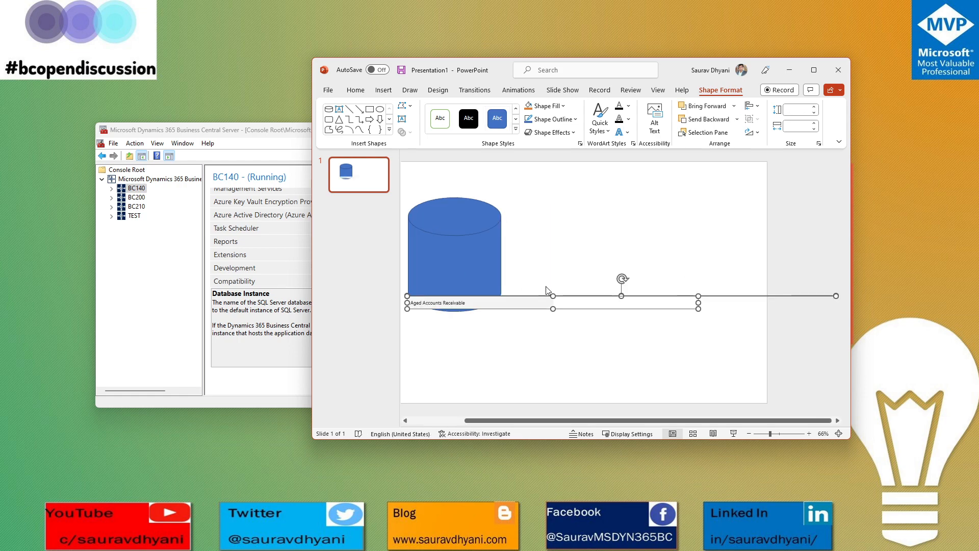
Label the left cylinder MSSQLSERVER.
{"action": "left_click", "coordinate": [610, 303]}
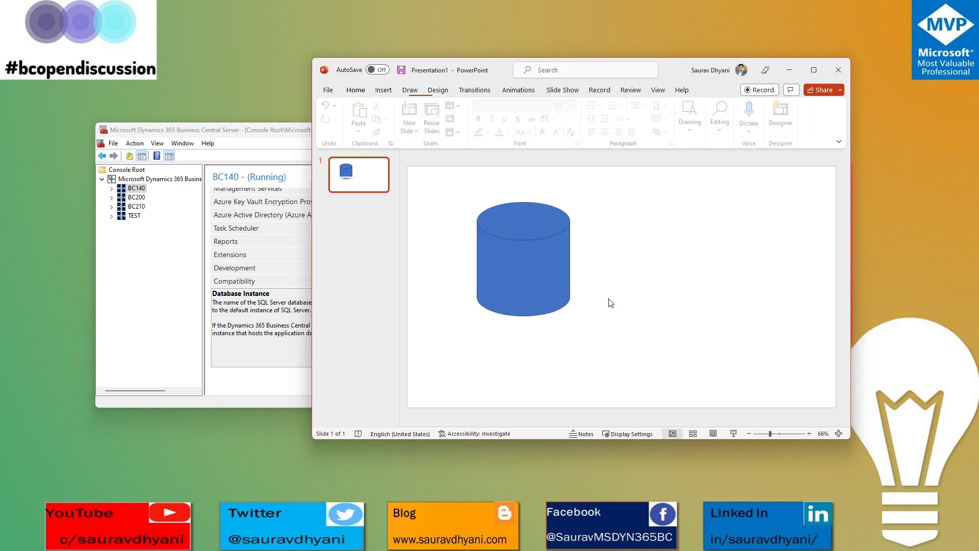
{"action": "left_click", "coordinate": [524, 259]}
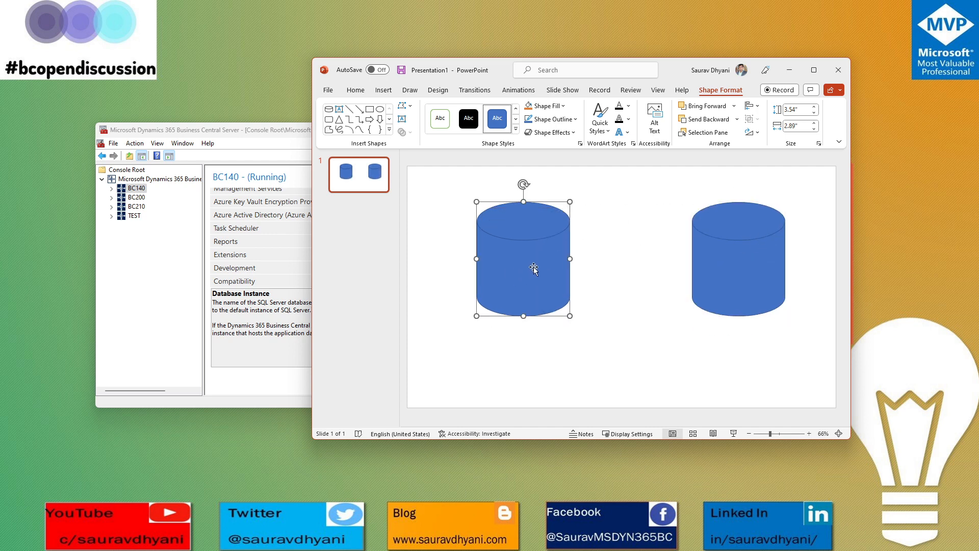
{"action": "type", "text": "MSSQLSERV"}
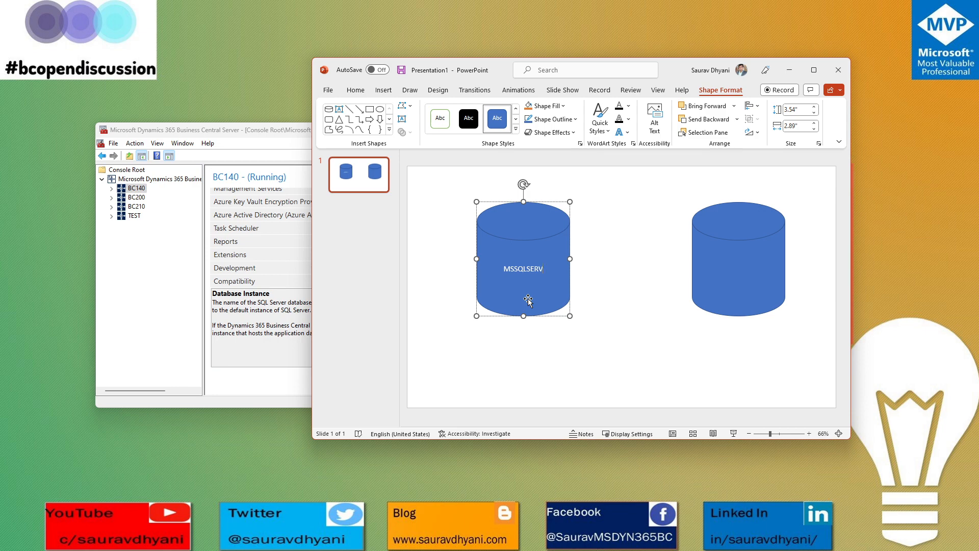
{"action": "left_click", "coordinate": [737, 259]}
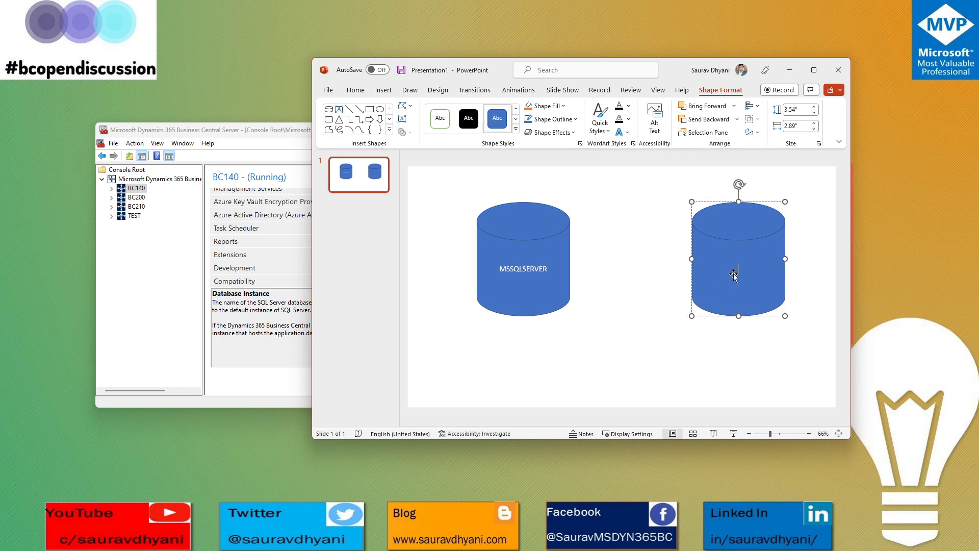
Label the right cylinder BCDEMO and move the cylinders higher on the slide.
{"action": "type", "text": "NAVDEMO"}
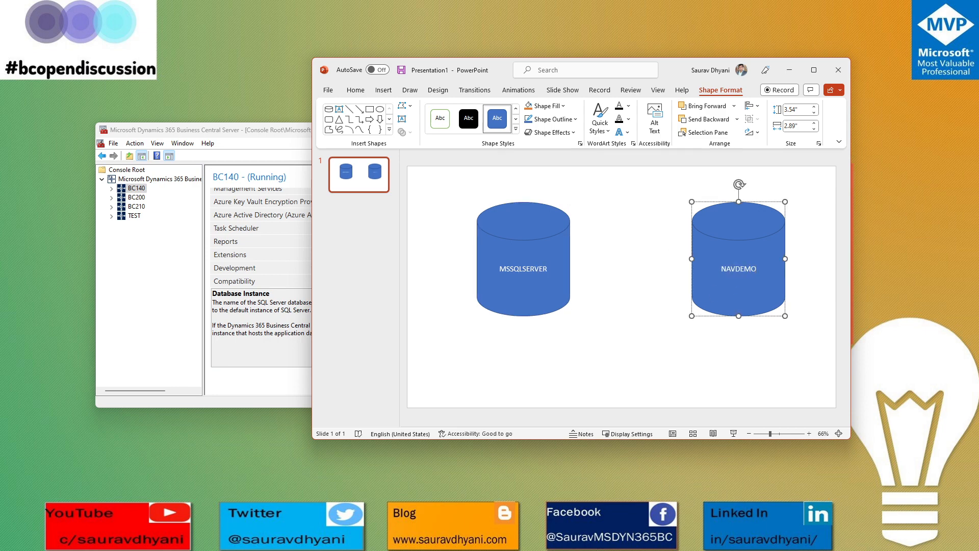
{"action": "double_click", "coordinate": [726, 268]}
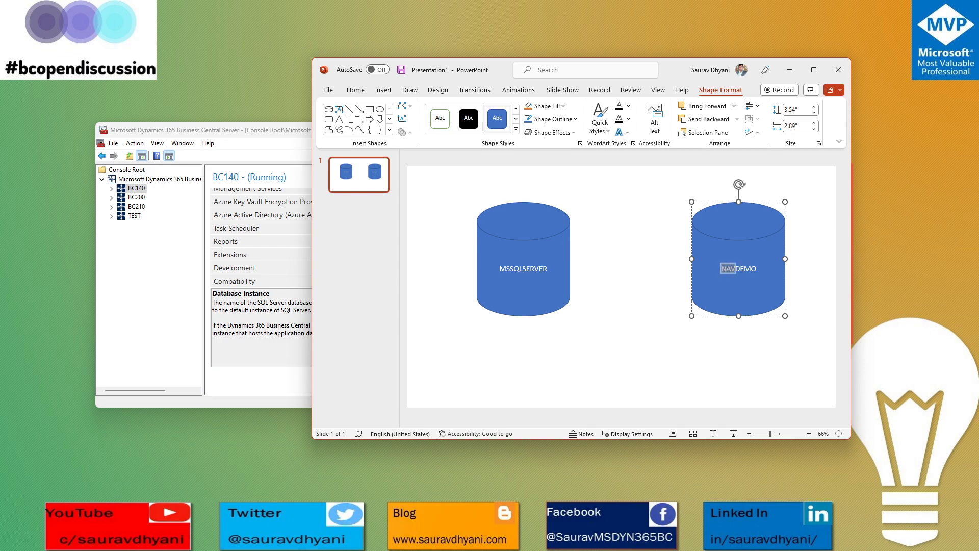
{"action": "type", "text": "BCDEMO"}
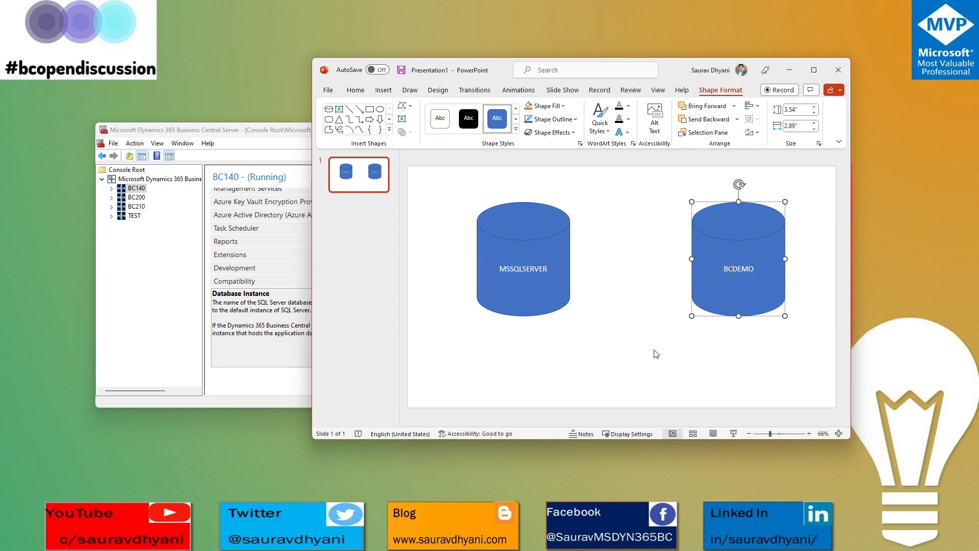
{"action": "left_click_drag", "start_coordinate": [523, 258], "coordinate": [511, 228]}
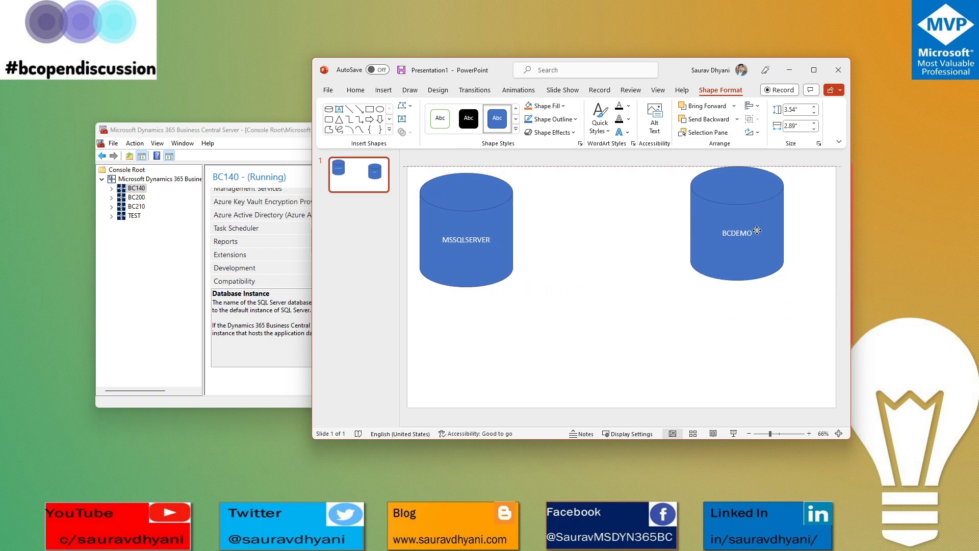
{"action": "left_click", "coordinate": [383, 89]}
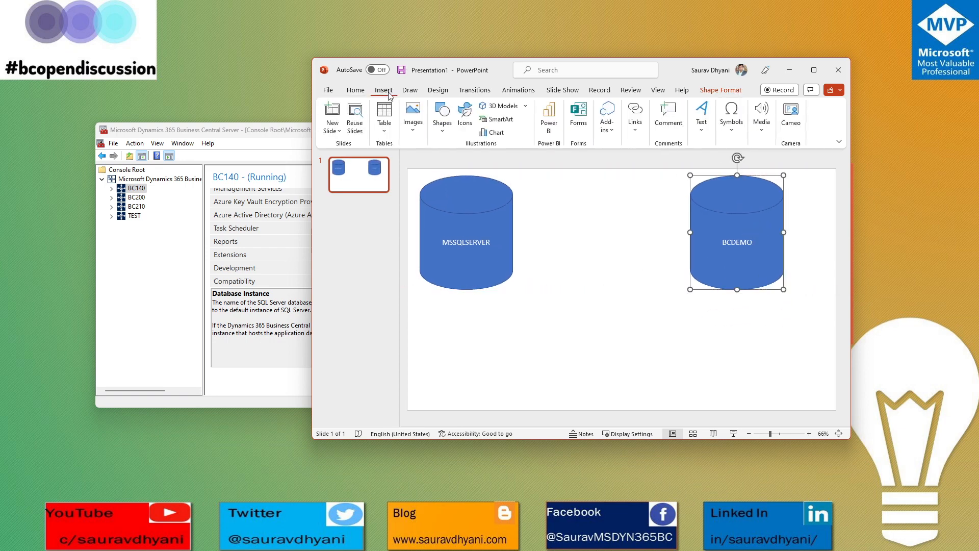
Add an orange box on MSSQLSERVER listing Demo DB 14-0, Demo DB 15-0, Test, Production.
{"action": "left_click", "coordinate": [442, 117]}
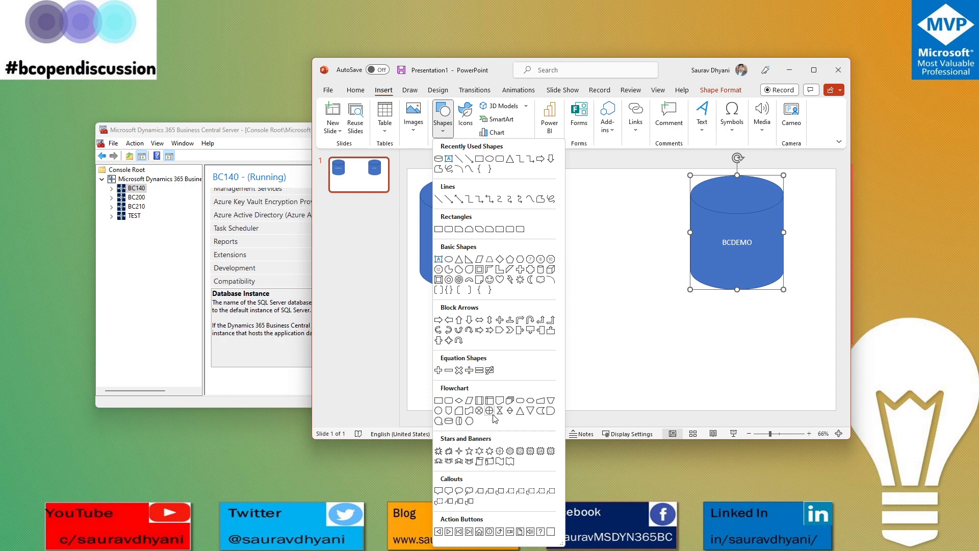
{"action": "mouse_move", "coordinate": [484, 400]}
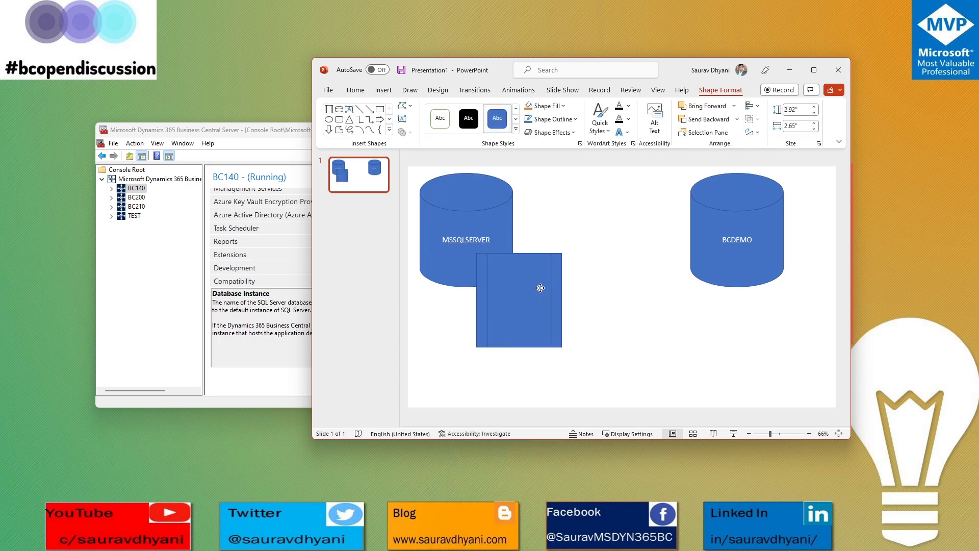
{"action": "left_click_drag", "start_coordinate": [540, 300], "coordinate": [561, 262]}
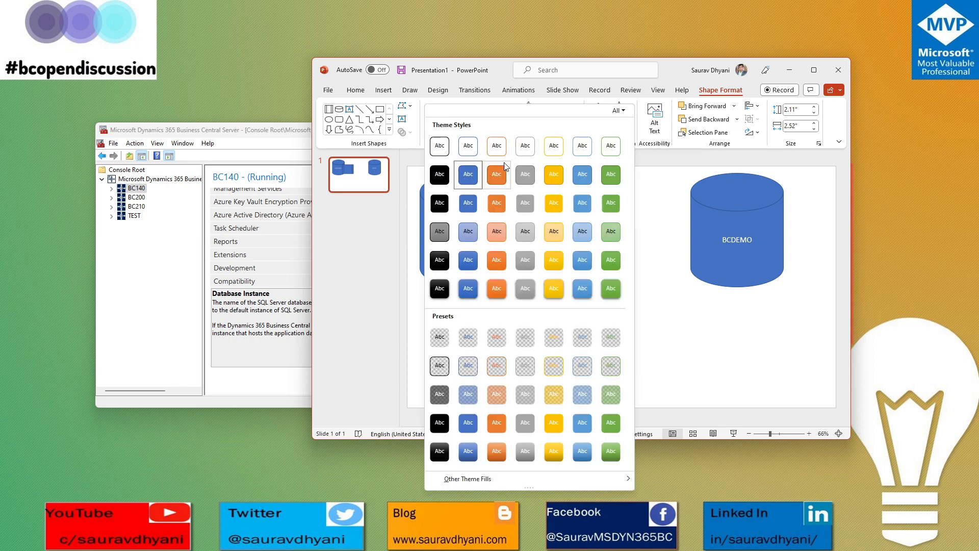
{"action": "left_click", "coordinate": [467, 174]}
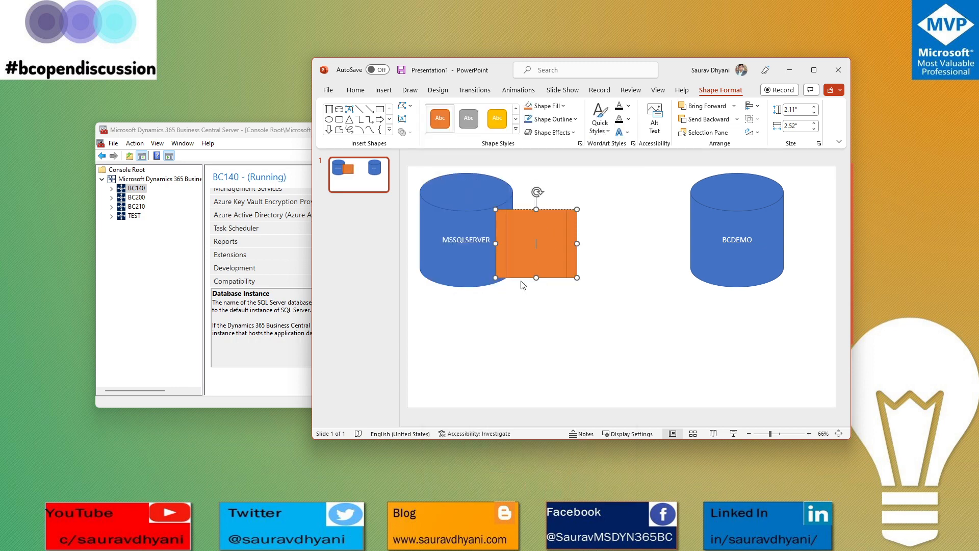
{"action": "type", "text": "Demo DB 14-0"}
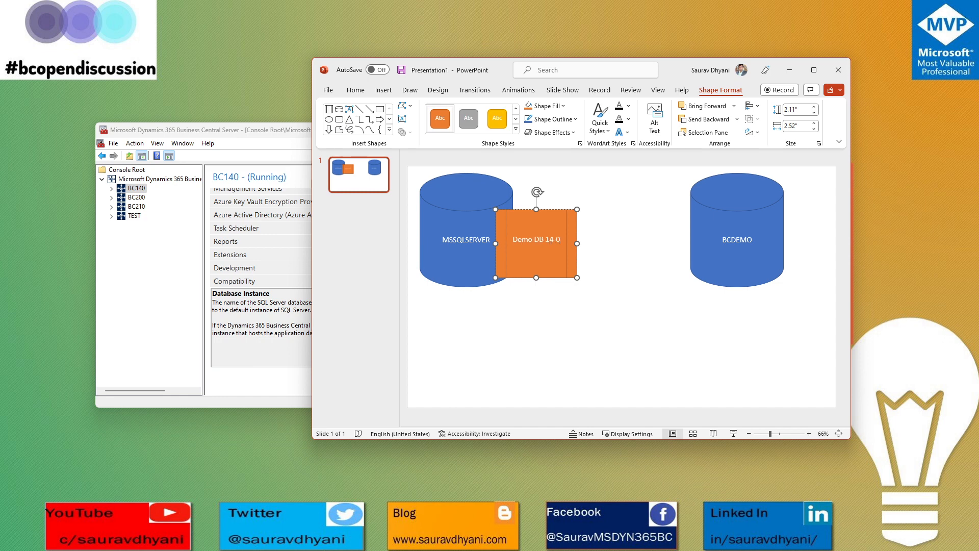
{"action": "type", "text": "Demo"}
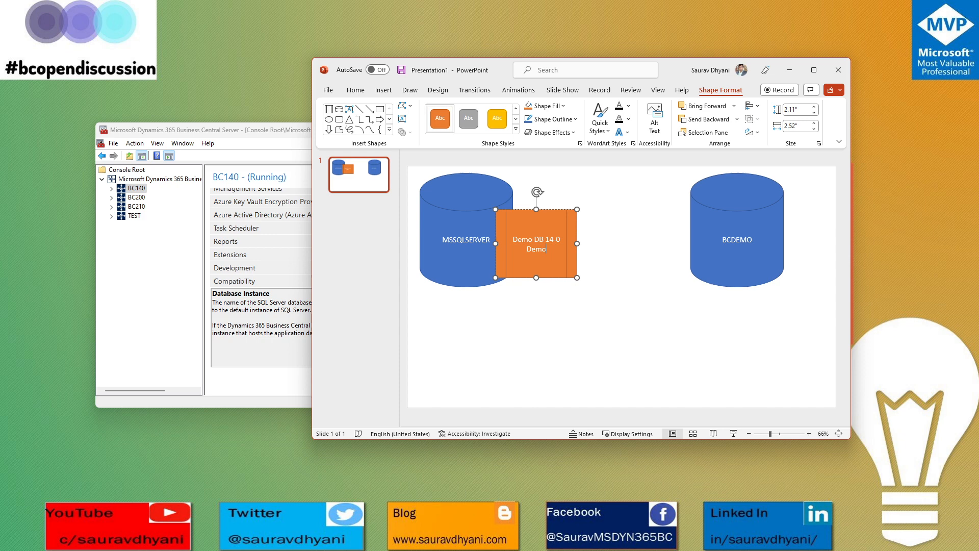
{"action": "type", "text": "Demo DB 15-0"}
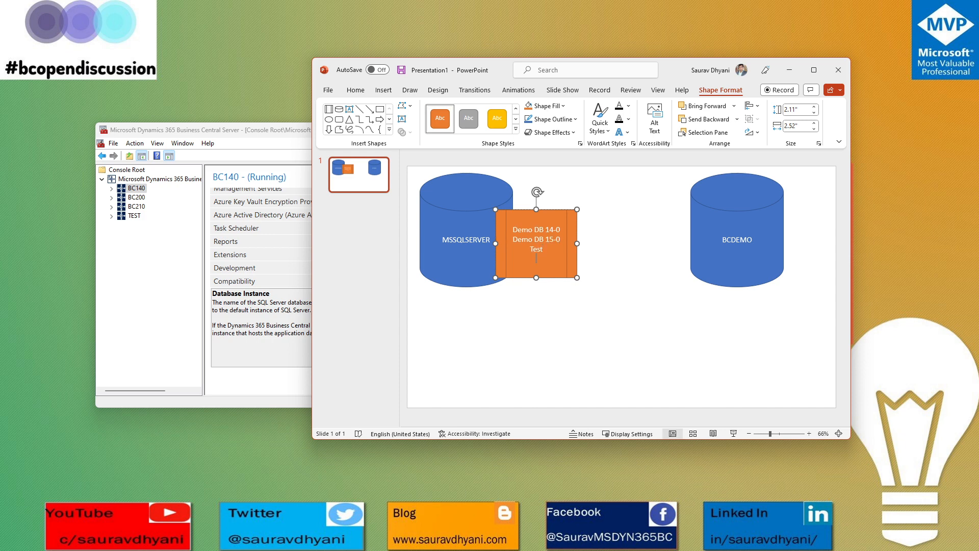
{"action": "type", "text": "Production"}
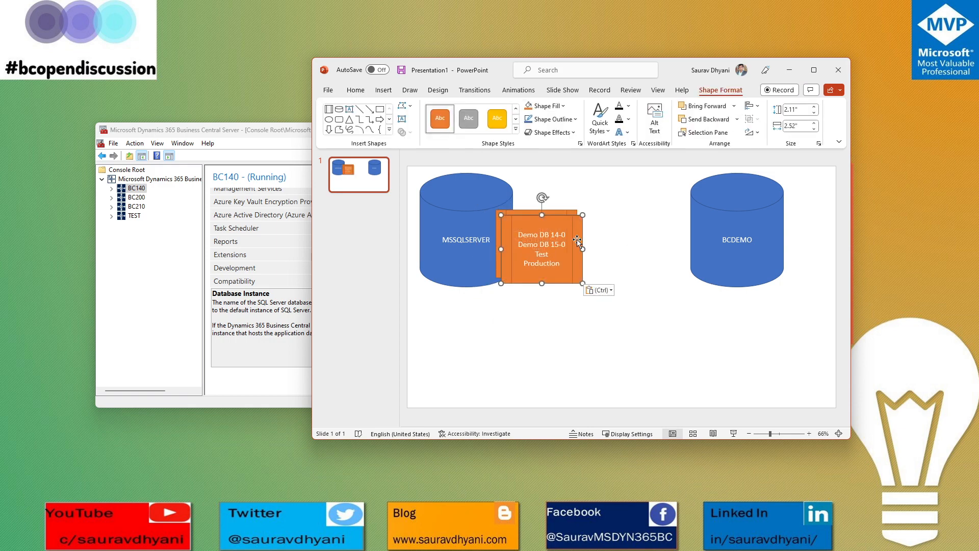
Copy the orange list onto BCDEMO, keeping only Demo DB 14-0 and Demo DB 15-0.
{"action": "left_click_drag", "start_coordinate": [542, 244], "coordinate": [667, 244]}
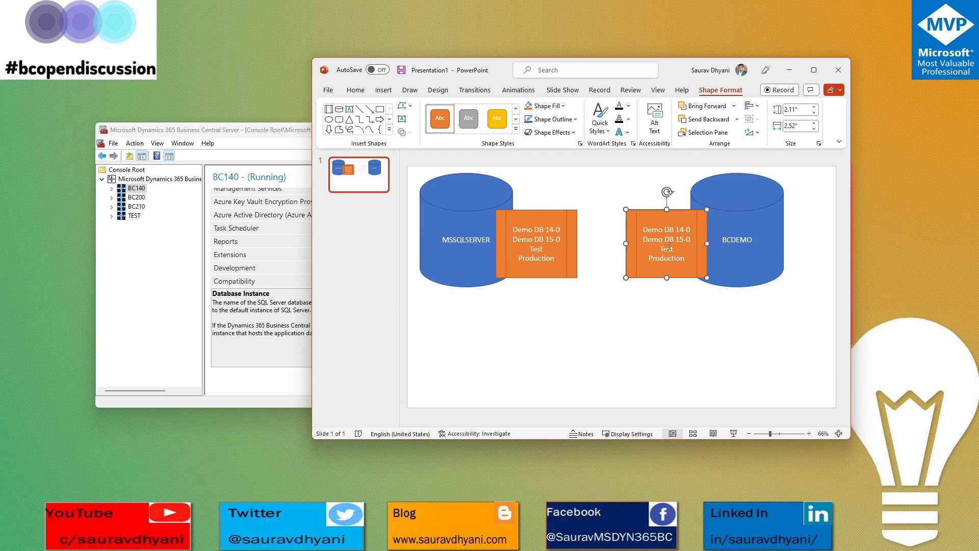
{"action": "double_click", "coordinate": [667, 248]}
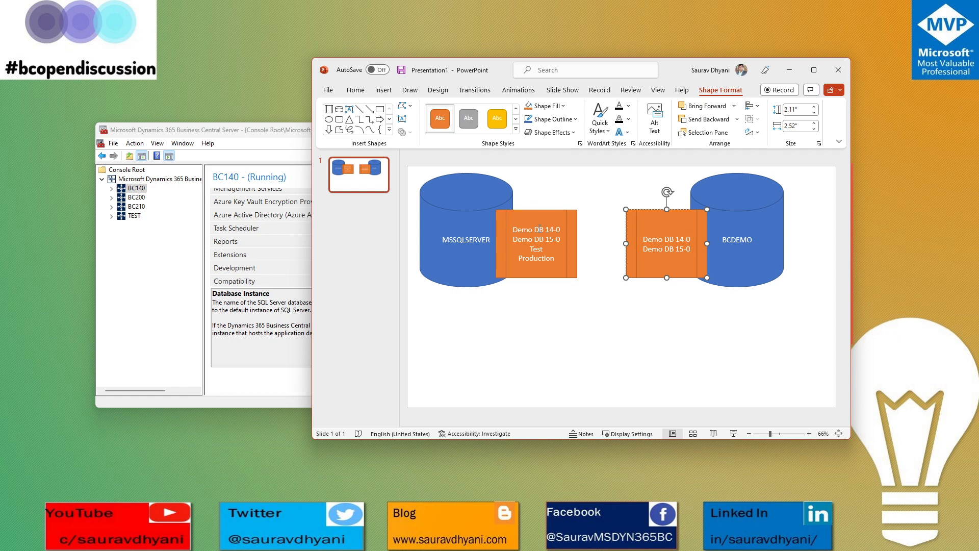
{"action": "mouse_move", "coordinate": [471, 228]}
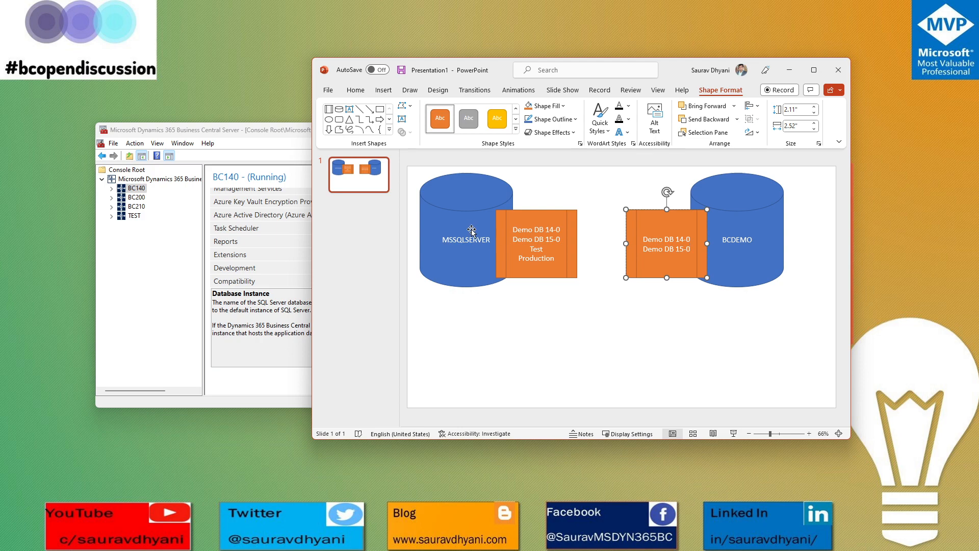
{"action": "mouse_move", "coordinate": [760, 251]}
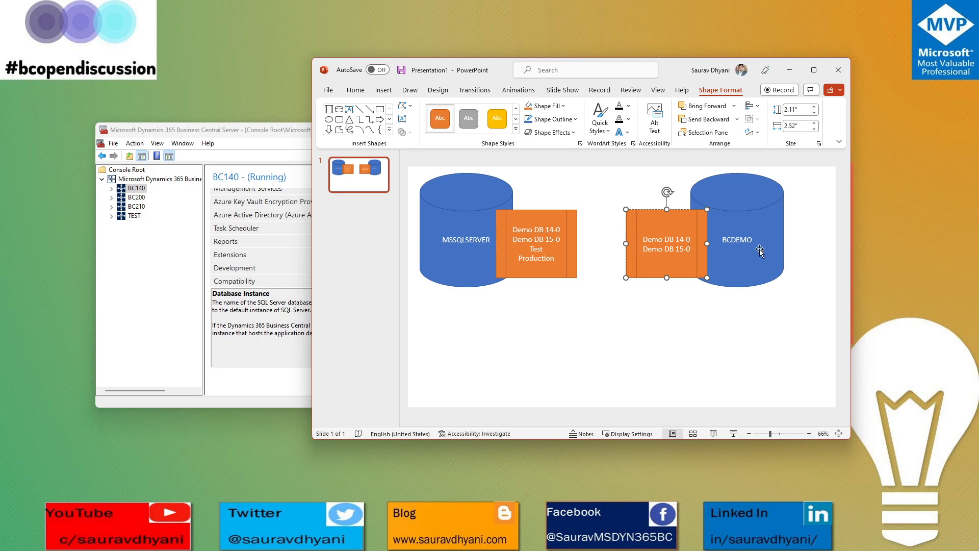
{"action": "left_click", "coordinate": [645, 312]}
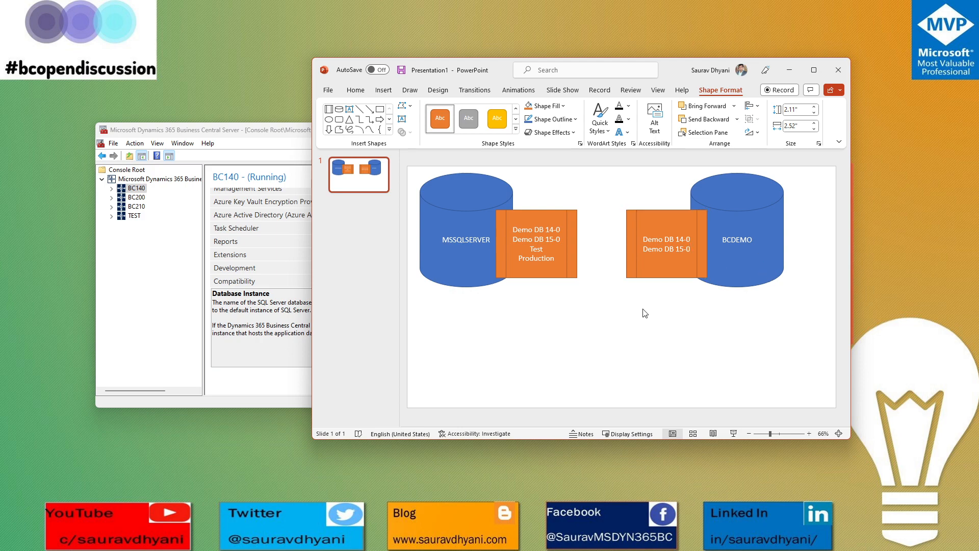
Draw a rectangle below the cylinders labelled 'Server Instance (NAV / BC)'.
{"action": "left_click", "coordinate": [383, 89]}
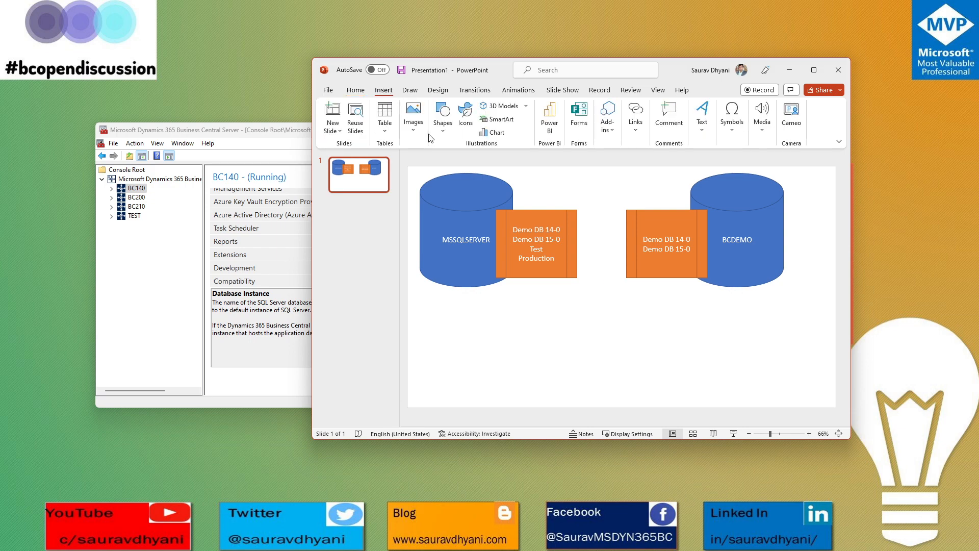
{"action": "left_click", "coordinate": [442, 116]}
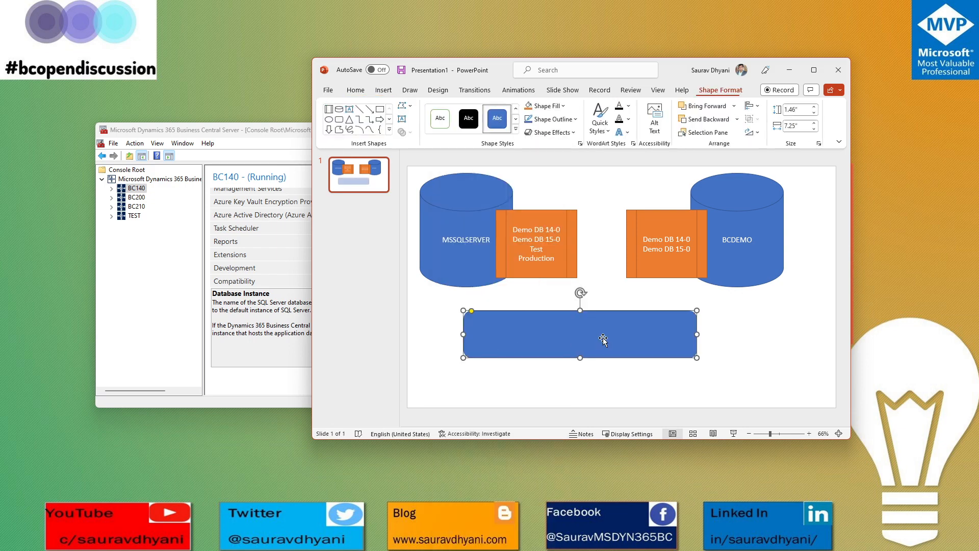
{"action": "left_click_drag", "start_coordinate": [603, 340], "coordinate": [620, 358]}
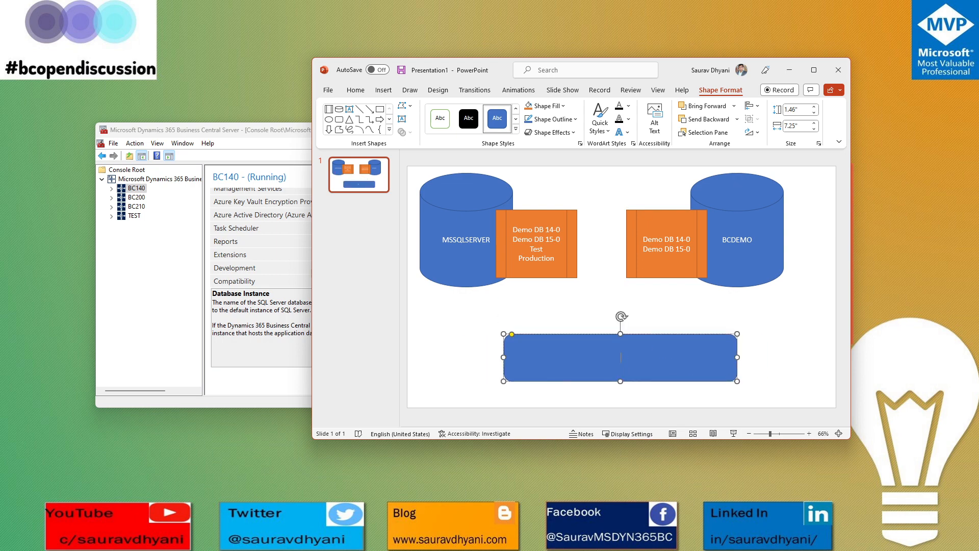
{"action": "type", "text": "Server Instance ("}
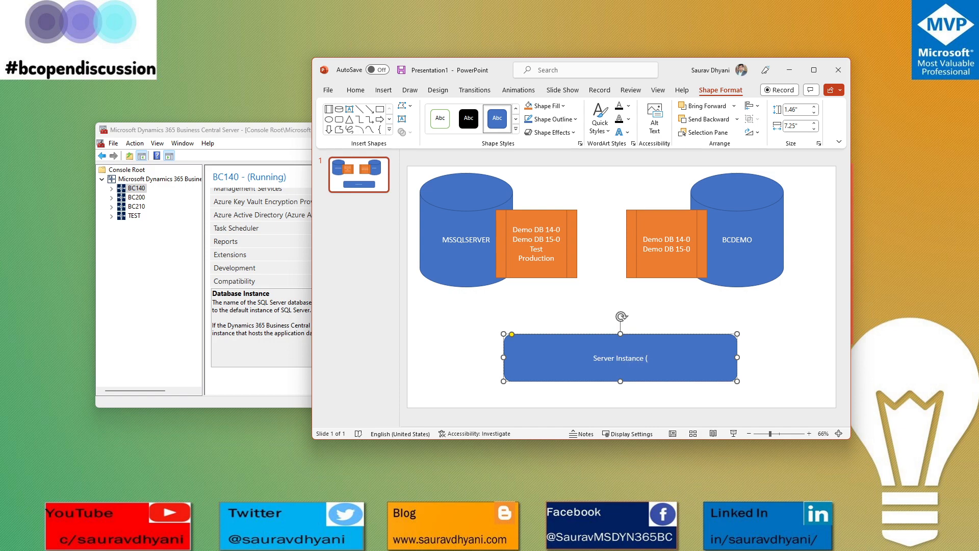
{"action": "type", "text": "NAV / BC)"}
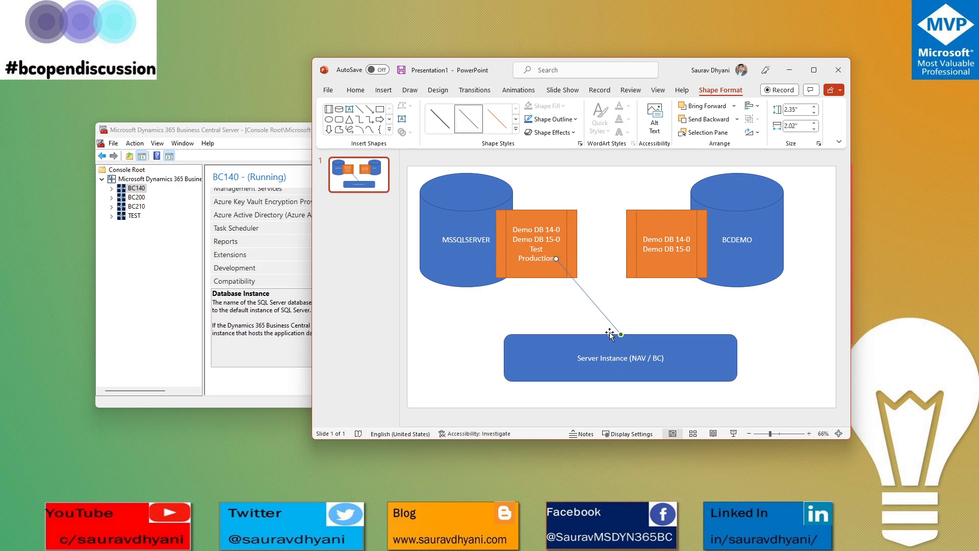
Label the box PROD, add a Demo copy beside it, and link BCDEMO's list to it.
{"action": "left_click_drag", "start_coordinate": [618, 333], "coordinate": [620, 334]}
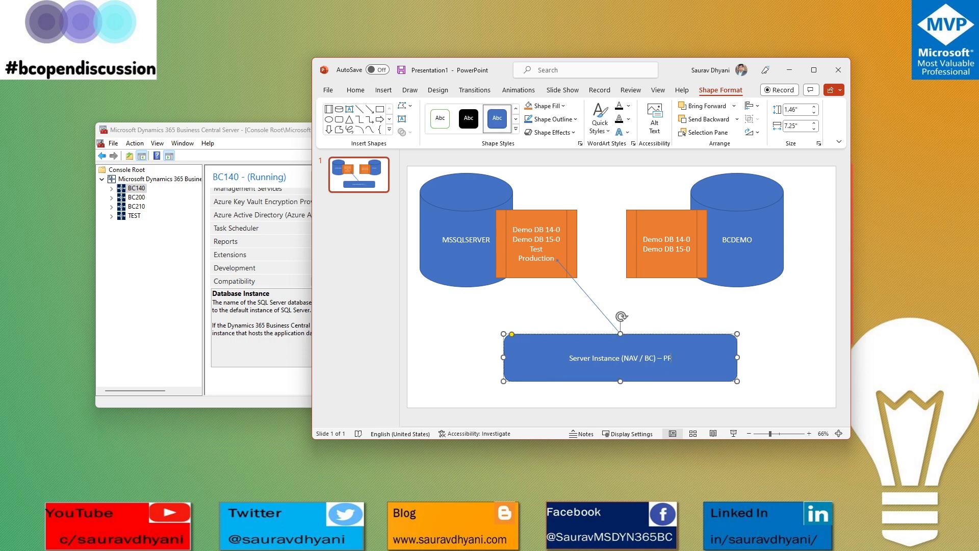
{"action": "type", "text": "ROD"}
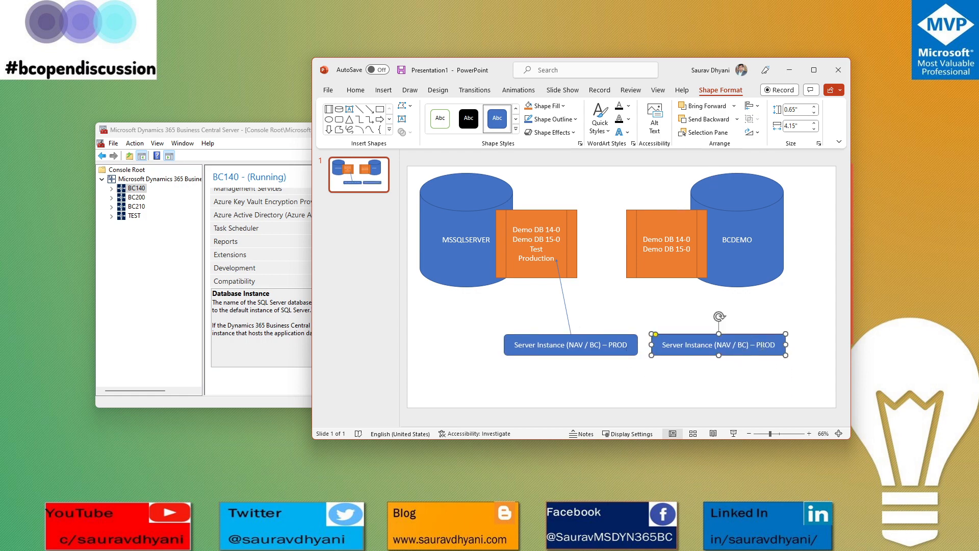
{"action": "type", "text": "Demo"}
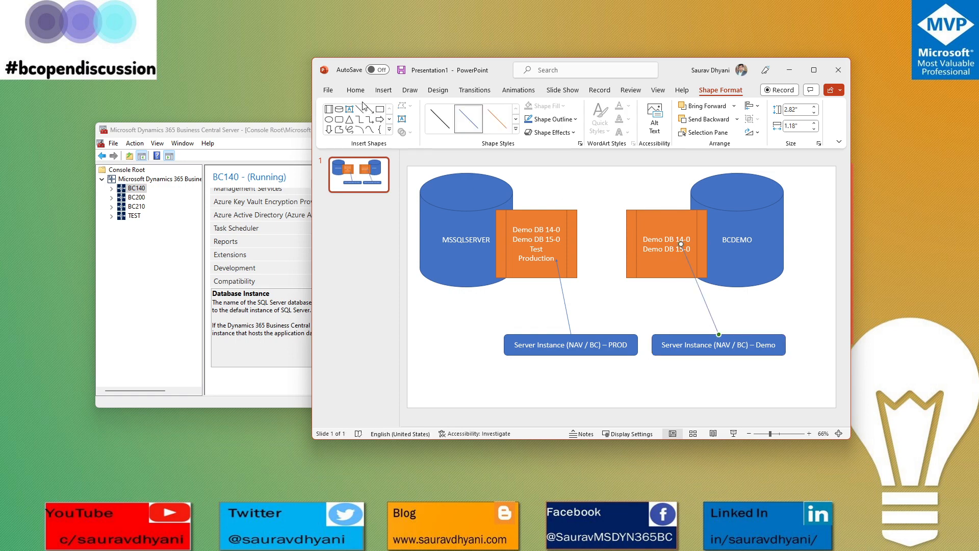
Draw a line from the MSSQLSERVER database list to the Demo server instance box.
{"action": "left_click", "coordinate": [718, 344]}
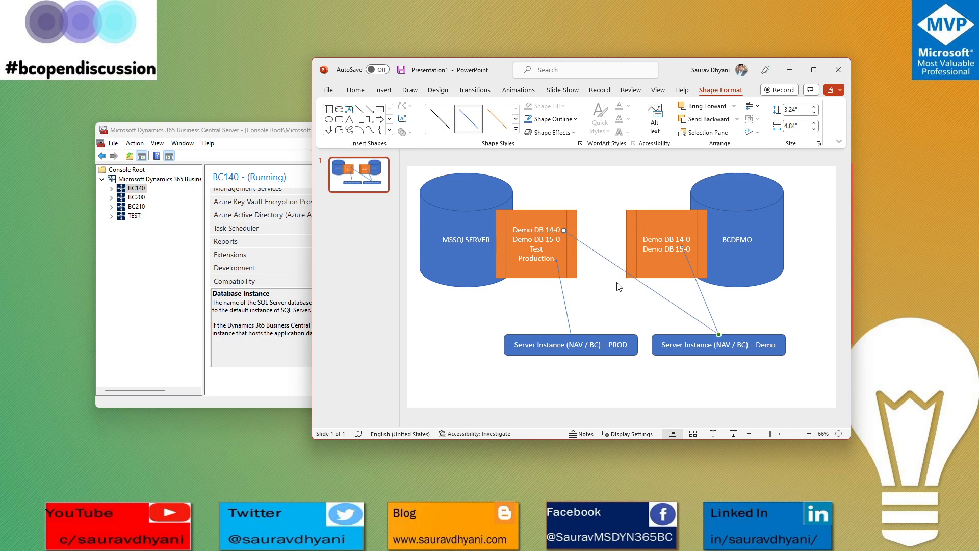
{"action": "left_click", "coordinate": [355, 90]}
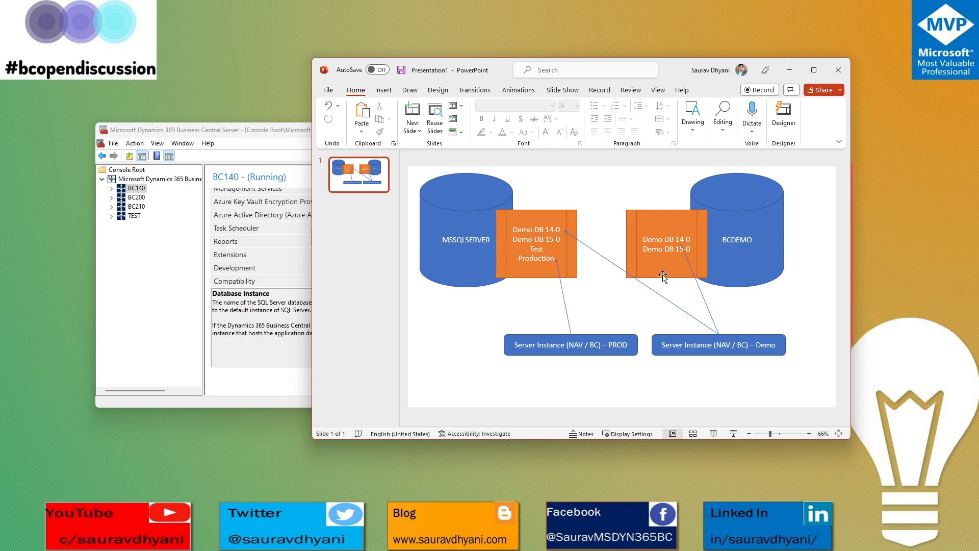
{"action": "mouse_move", "coordinate": [624, 230]}
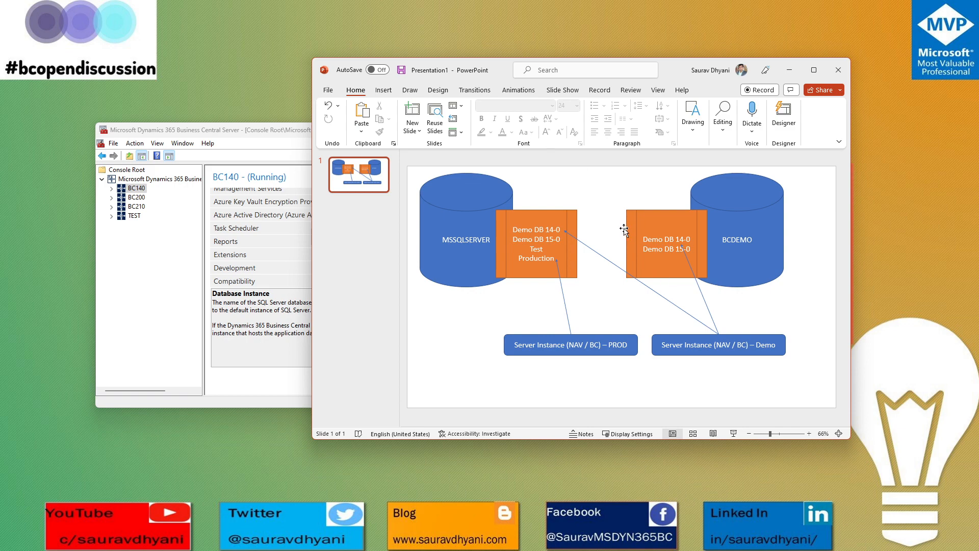
{"action": "mouse_move", "coordinate": [489, 254]}
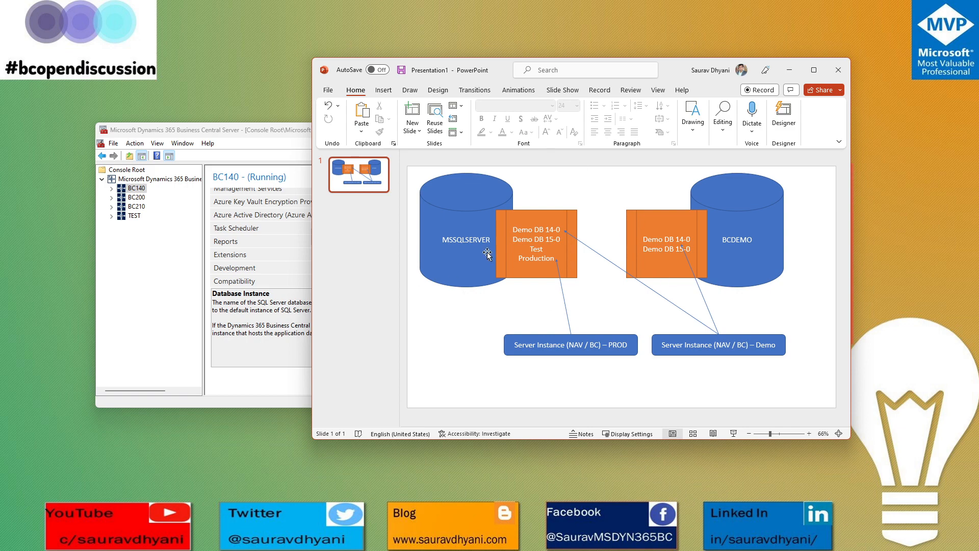
{"action": "mouse_move", "coordinate": [462, 193]}
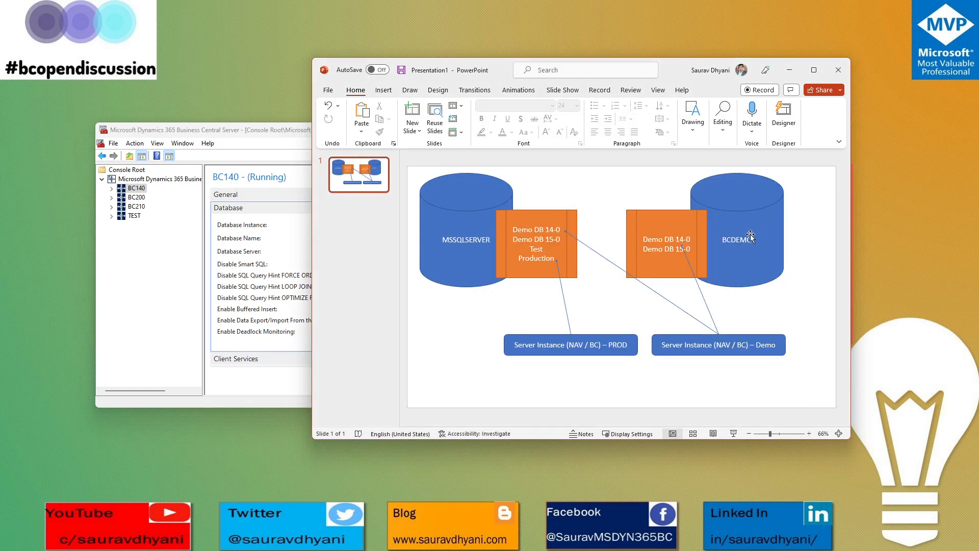
{"action": "right_click", "coordinate": [753, 237]}
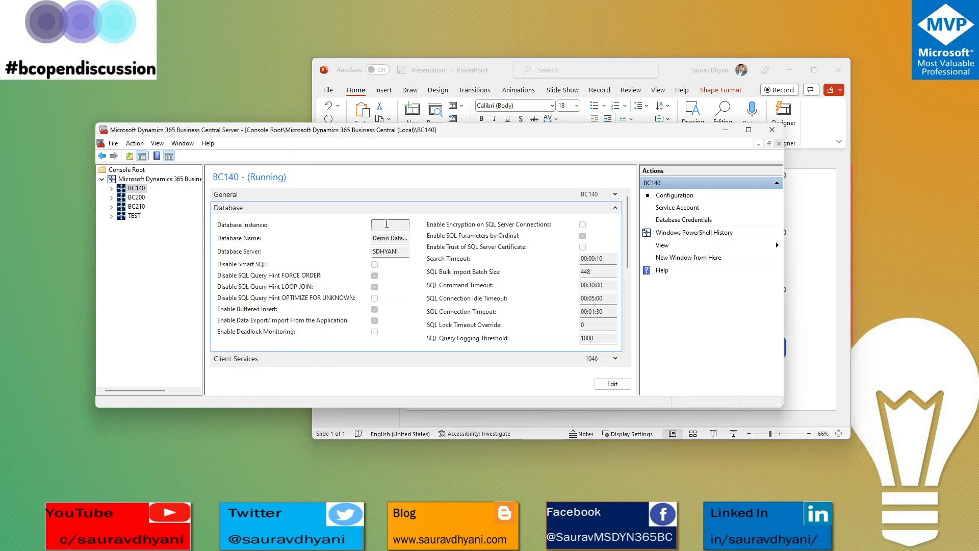
{"action": "right_click", "coordinate": [389, 224]}
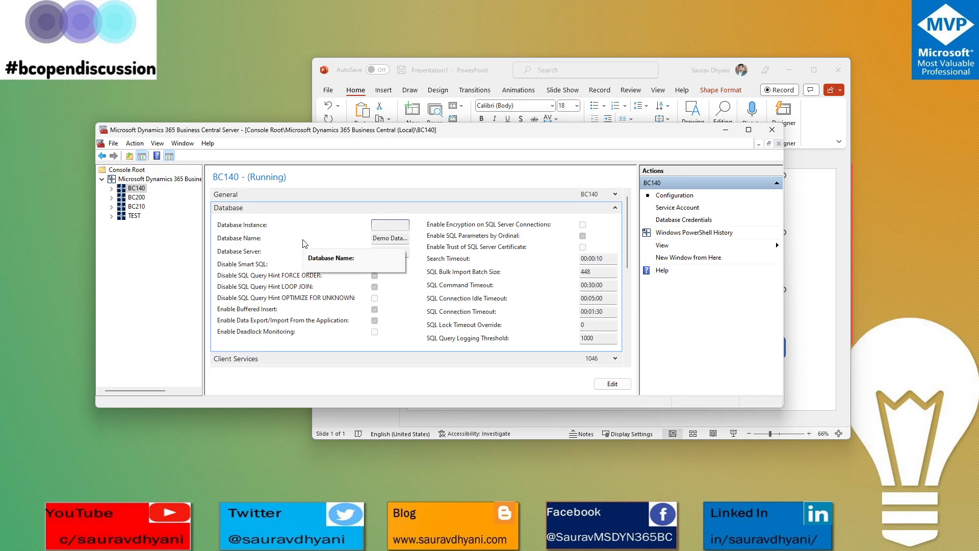
{"action": "left_click", "coordinate": [389, 225]}
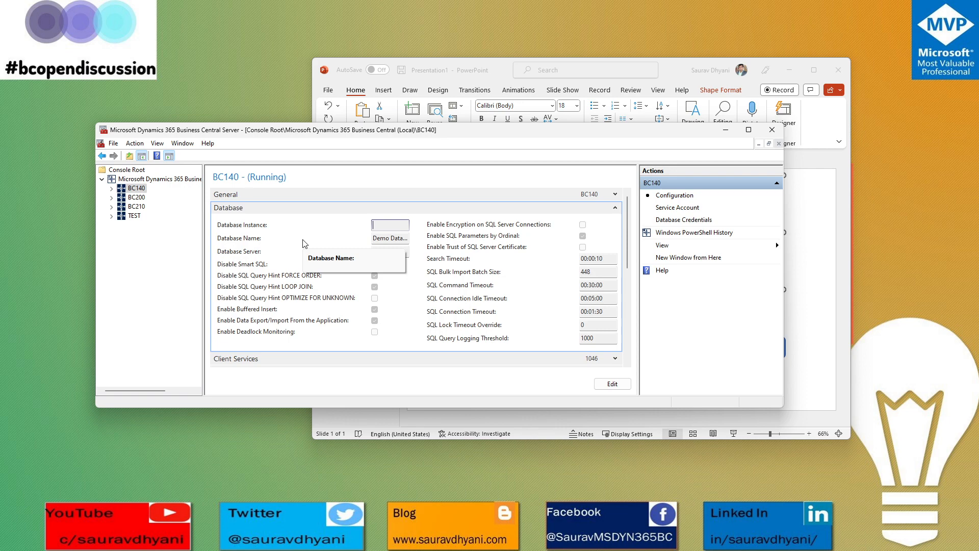
{"action": "type", "text": "SDHYANI"}
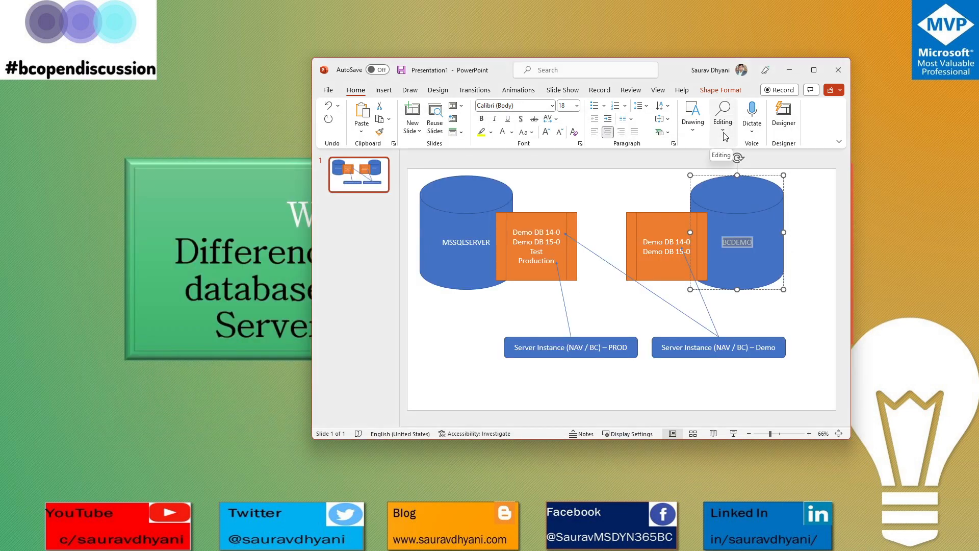
{"action": "mouse_move", "coordinate": [788, 72]}
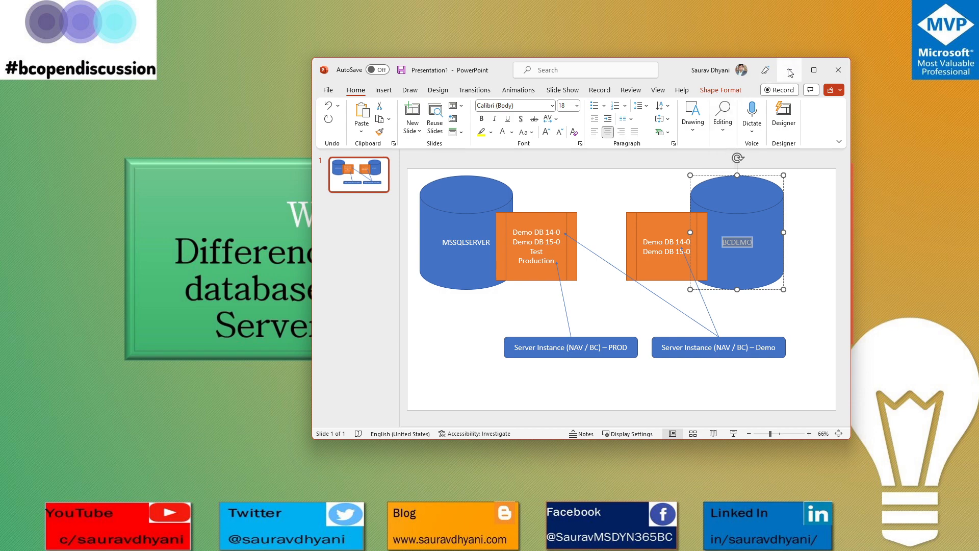